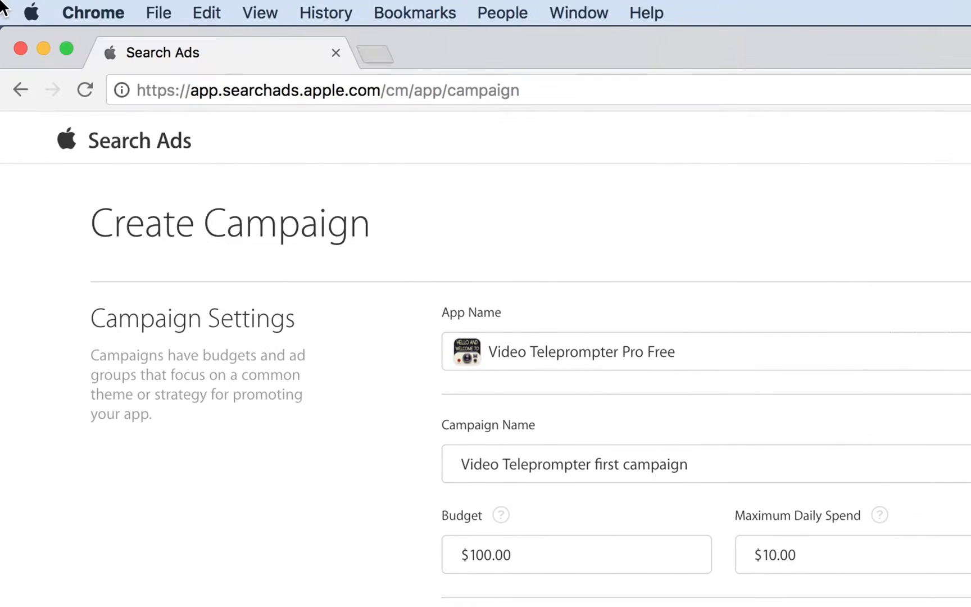
{"action": "mouse_move", "coordinate": [148, 118]}
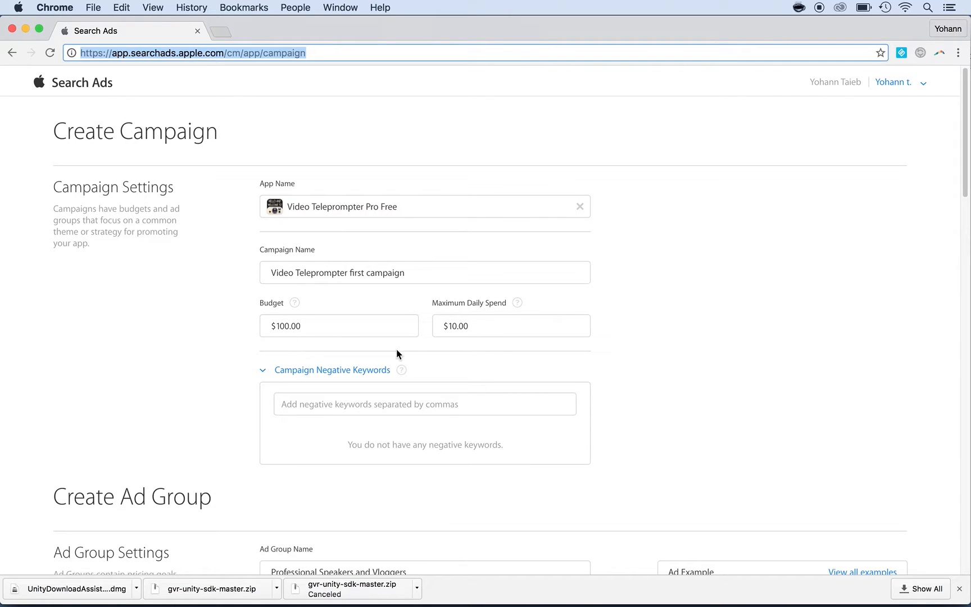
Scroll the Create Campaign page down to the Recommended Keywords list and its popularity bars.
{"action": "scroll", "scroll_direction": "down", "scroll_amount": 3}
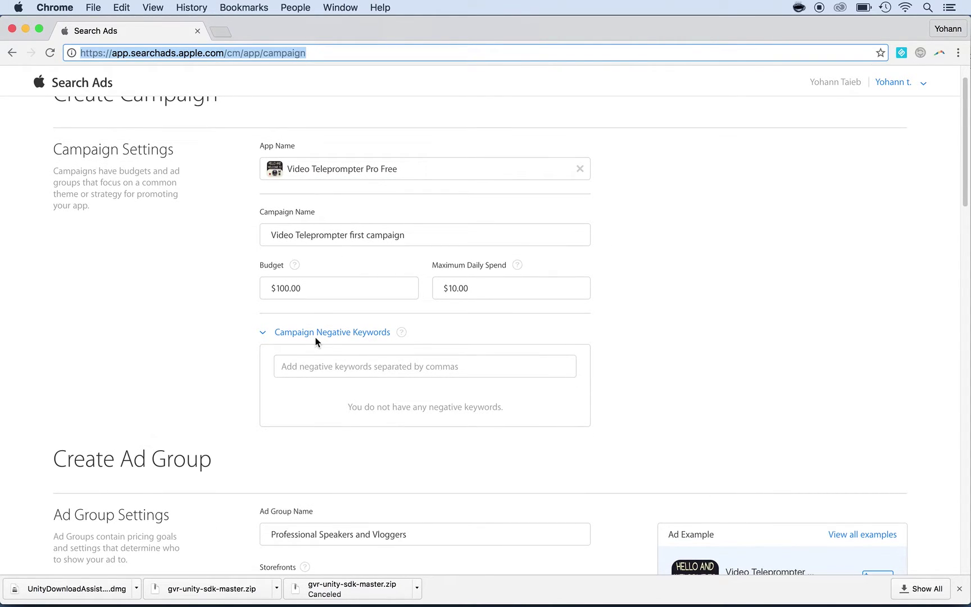
{"action": "mouse_move", "coordinate": [348, 340]}
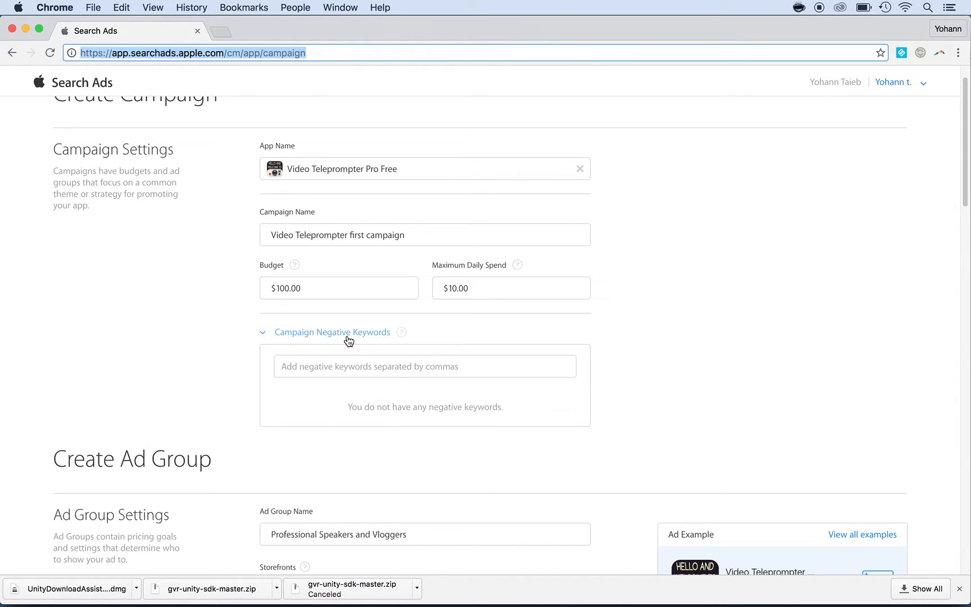
{"action": "mouse_move", "coordinate": [342, 335]}
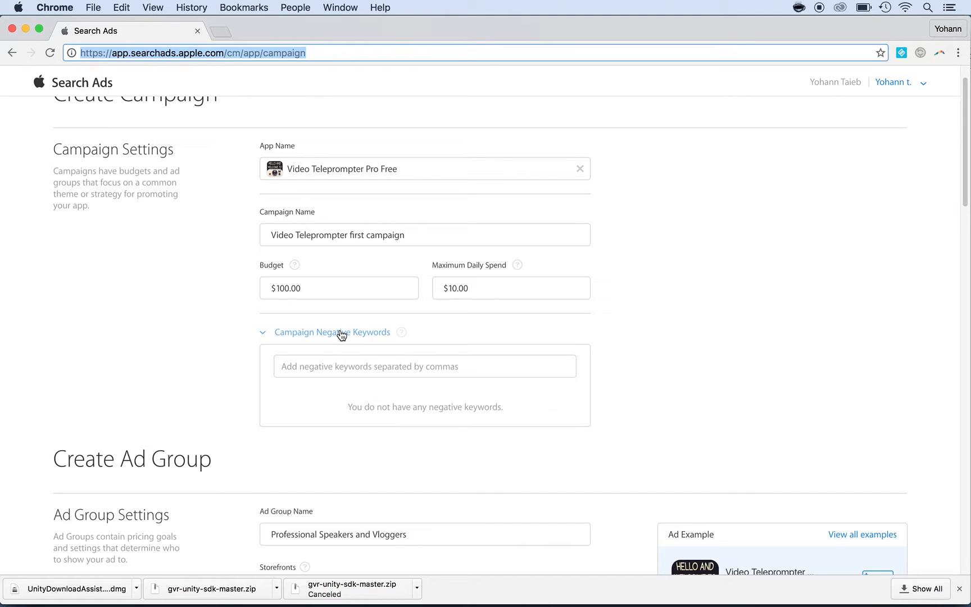
{"action": "scroll", "scroll_direction": "down", "scroll_amount": 3}
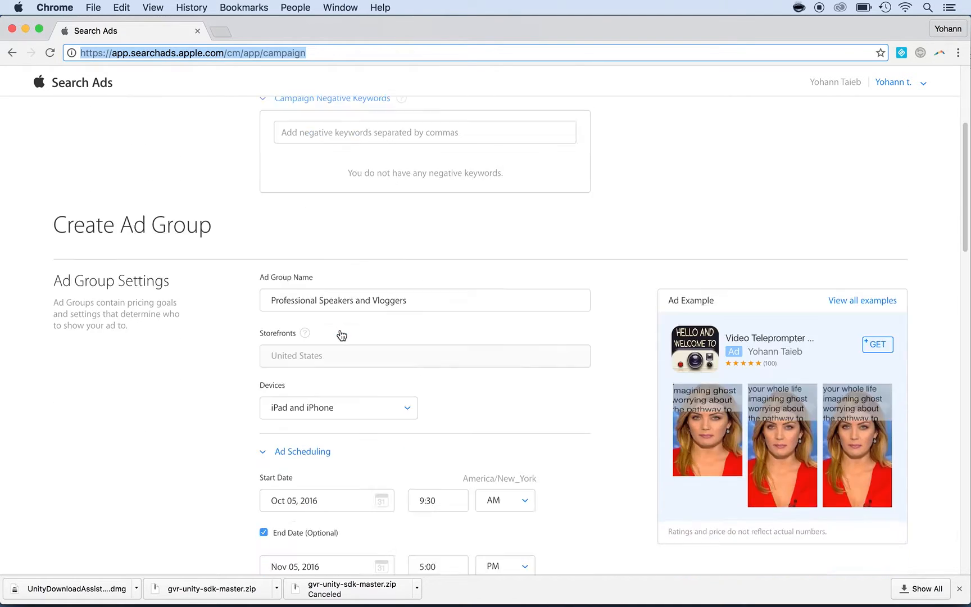
{"action": "scroll", "scroll_direction": "down", "scroll_amount": 3}
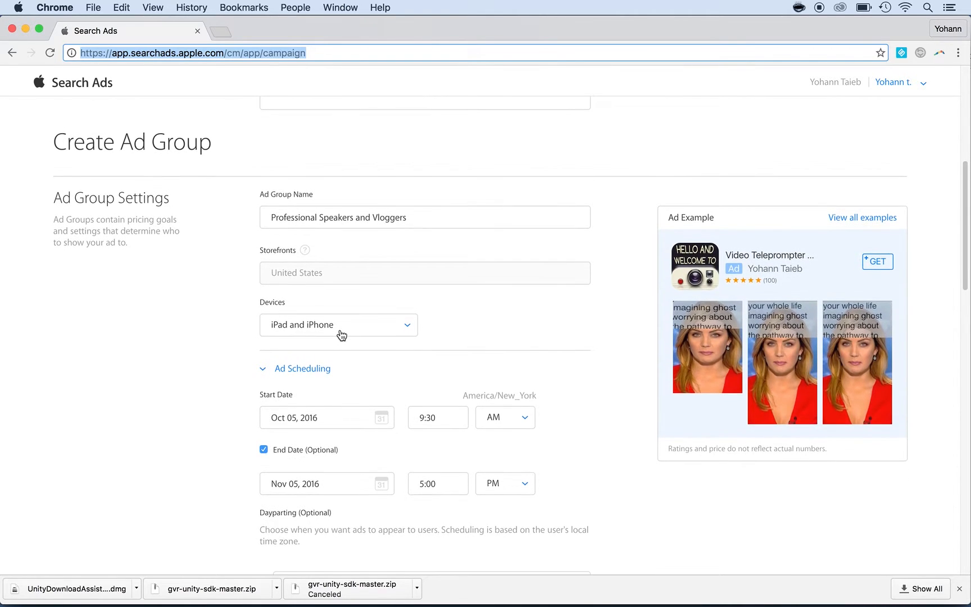
{"action": "scroll", "scroll_direction": "down", "scroll_amount": 3}
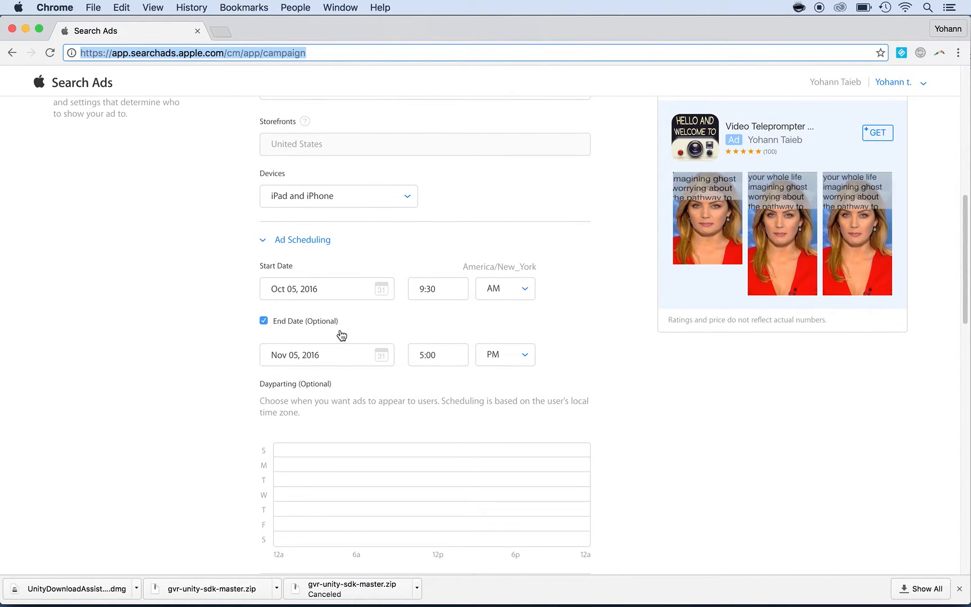
{"action": "scroll", "scroll_direction": "down", "scroll_amount": 3}
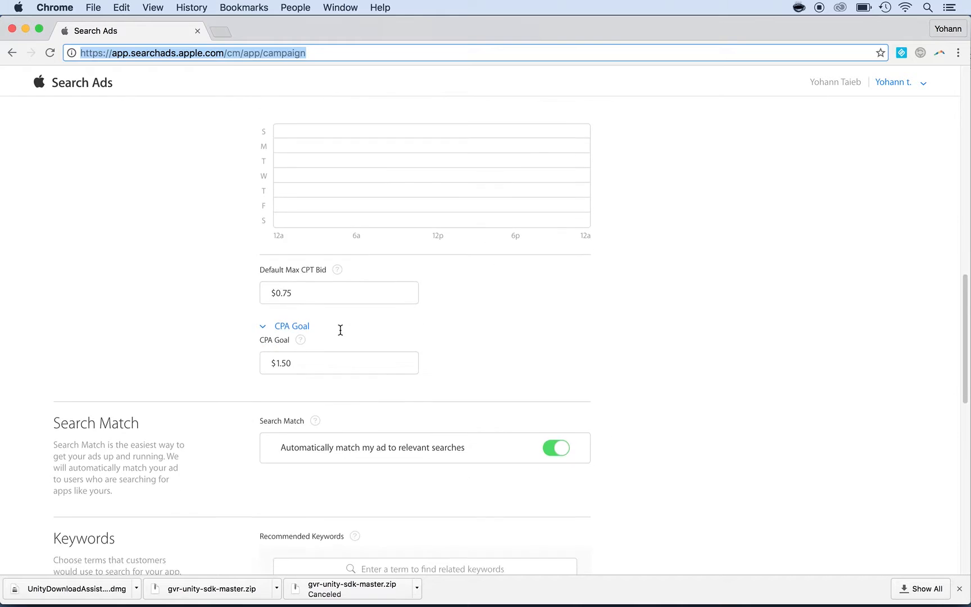
{"action": "scroll", "scroll_direction": "down", "scroll_amount": 3}
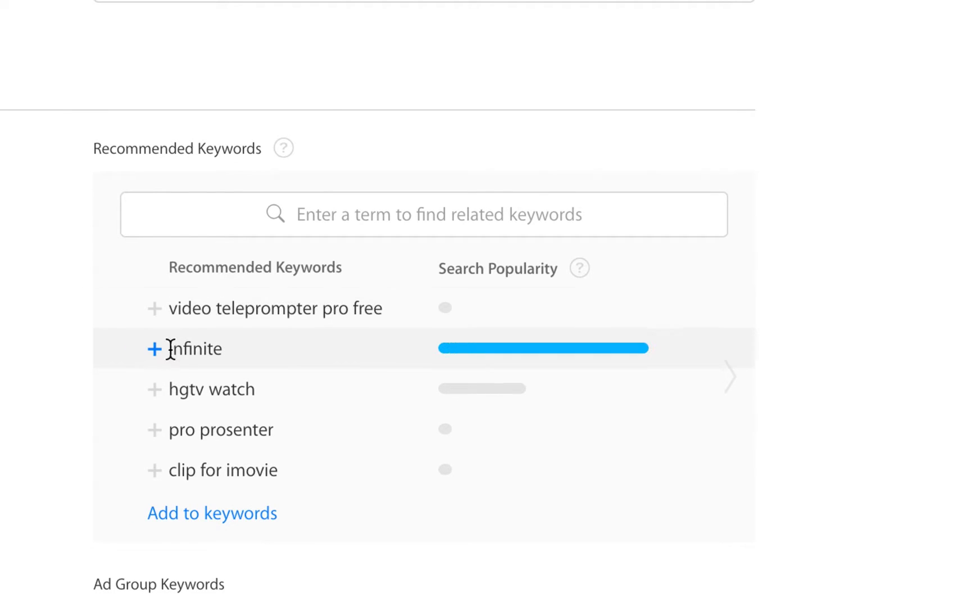
{"action": "mouse_move", "coordinate": [166, 310]}
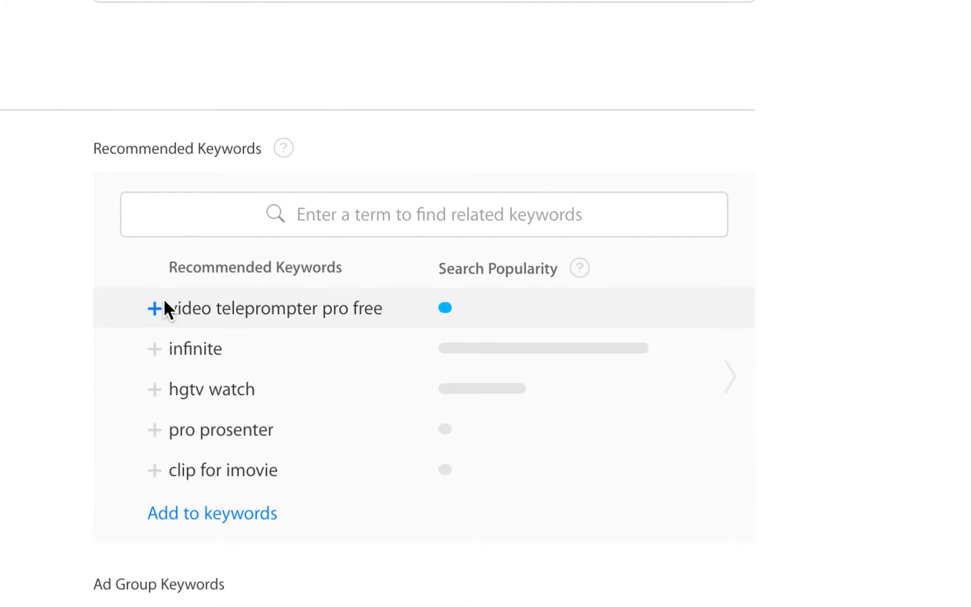
{"action": "mouse_move", "coordinate": [25, 343]}
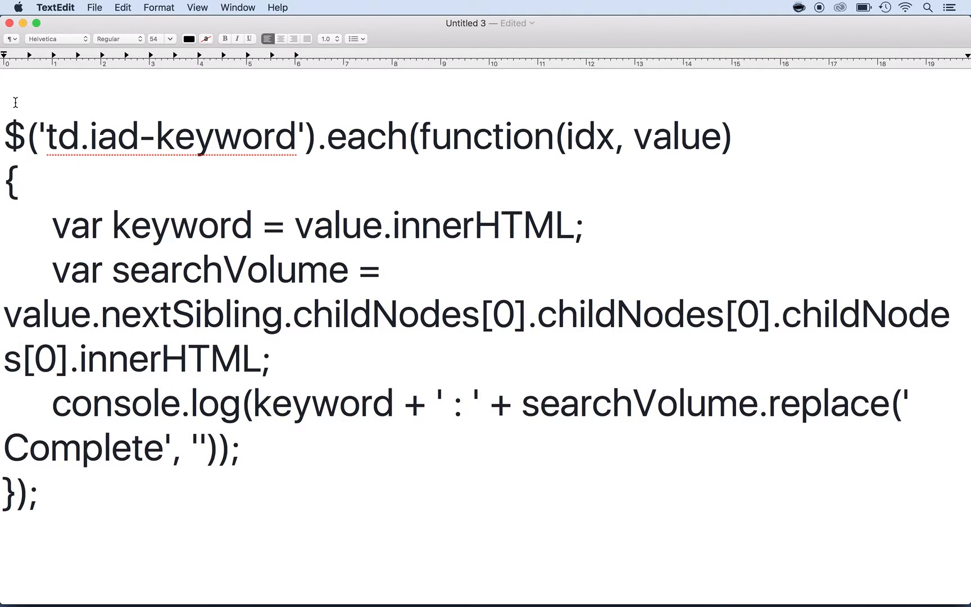
Switch from TextEdit to Google Chrome through the app switcher.
{"action": "key", "text": "cmd+tab"}
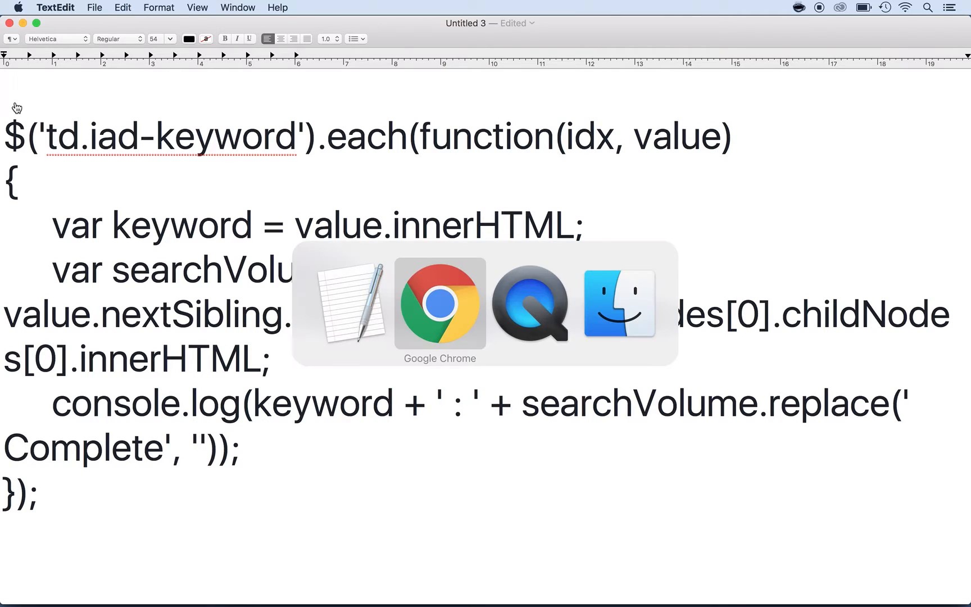
{"action": "left_click", "coordinate": [440, 305]}
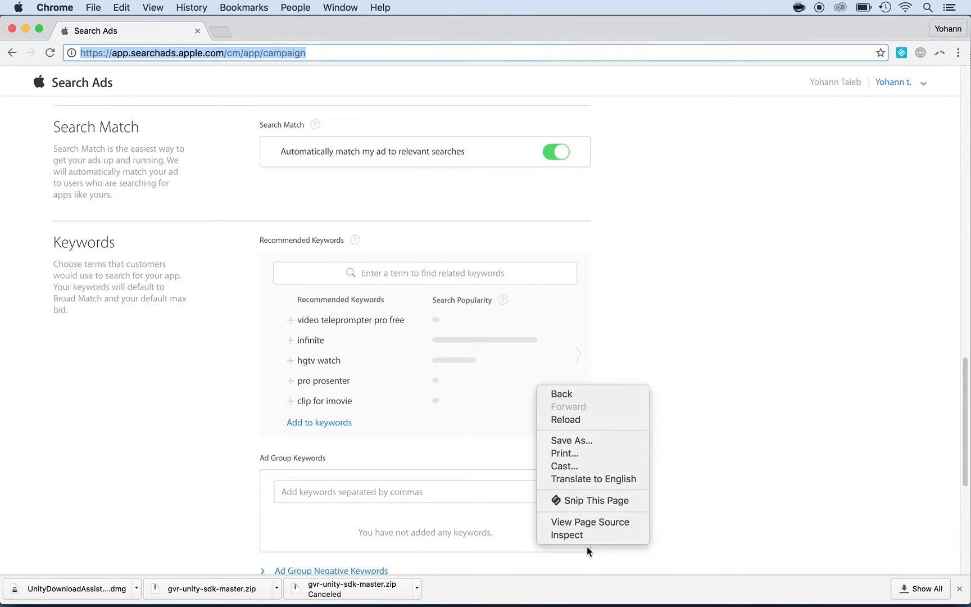
{"action": "mouse_move", "coordinate": [581, 535]}
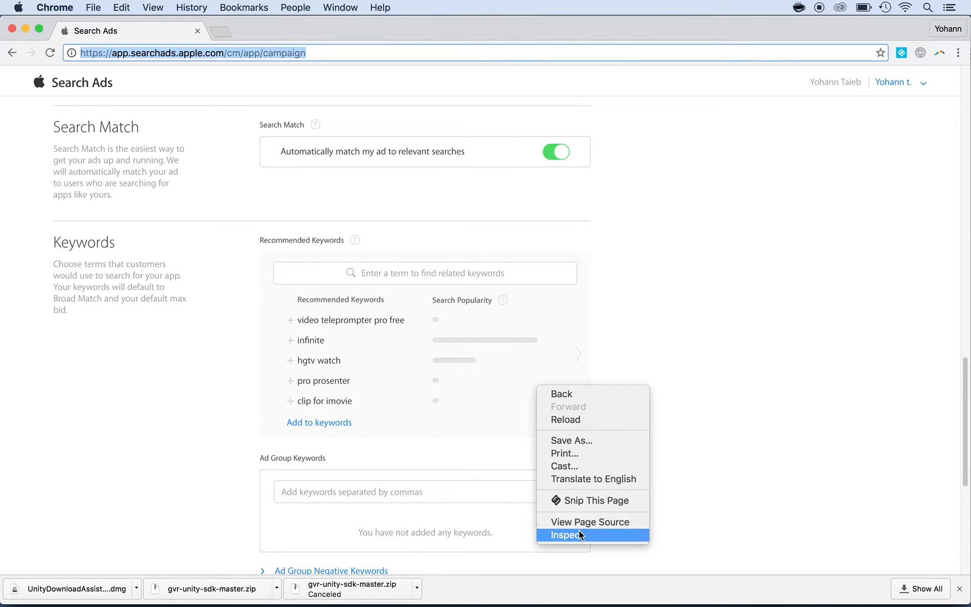
Open the page inspector on the Search Ads campaign page.
{"action": "left_click", "coordinate": [570, 536]}
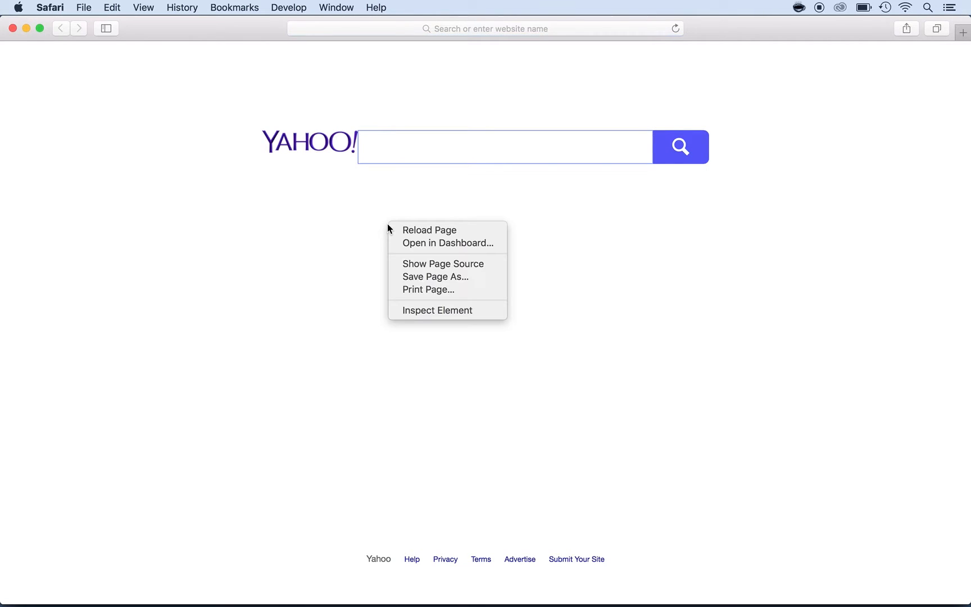
{"action": "mouse_move", "coordinate": [408, 316]}
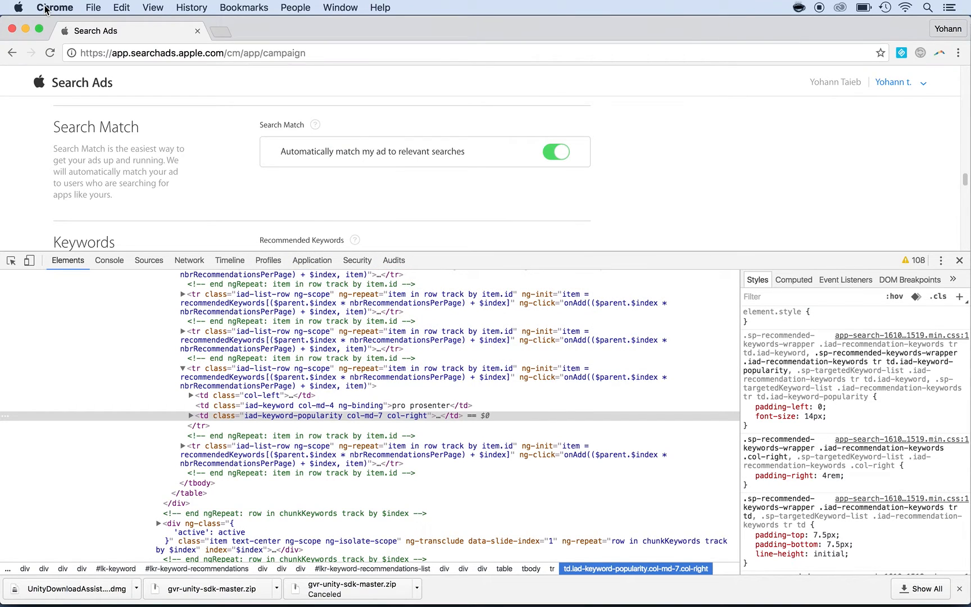
{"action": "mouse_move", "coordinate": [121, 273]}
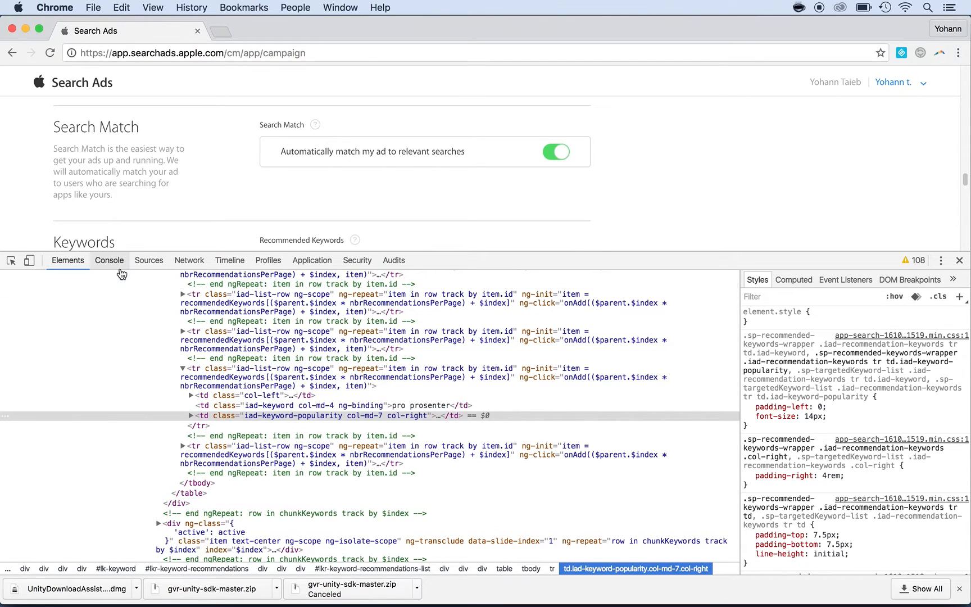
Clear the earlier keyword log and paste the jQuery keyword-extraction script into the Console.
{"action": "left_click", "coordinate": [110, 261]}
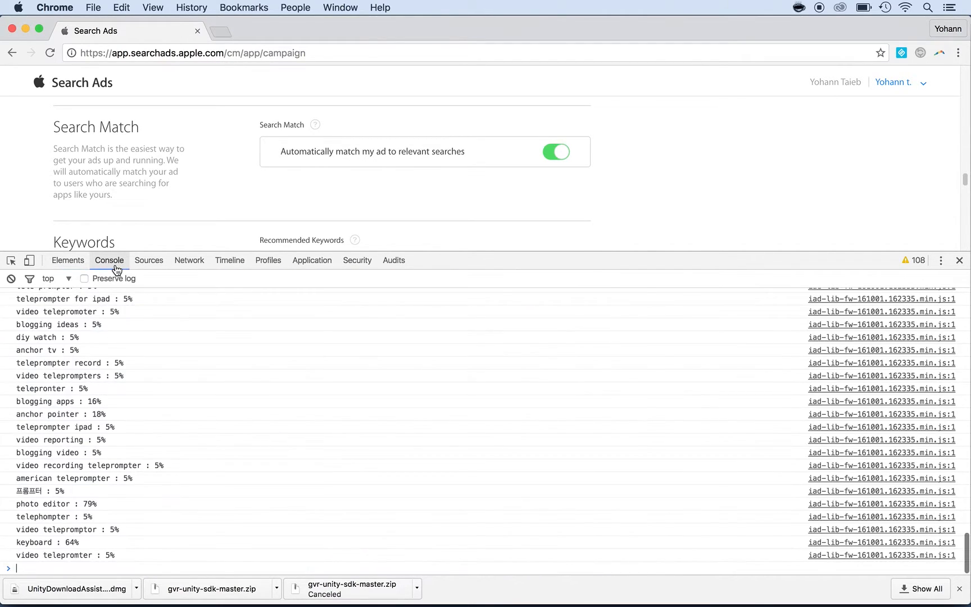
{"action": "mouse_move", "coordinate": [618, 344]}
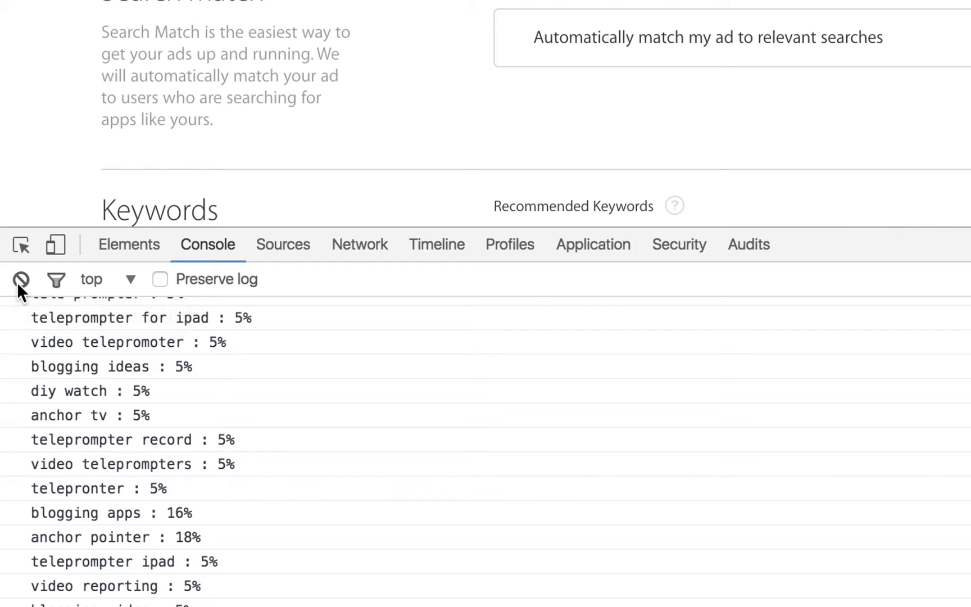
{"action": "left_click", "coordinate": [21, 279]}
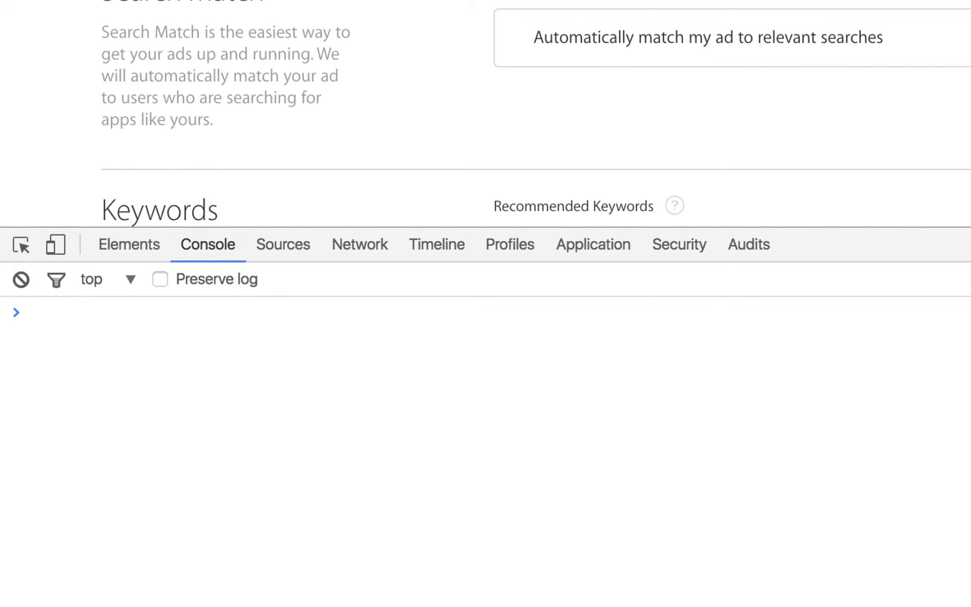
{"action": "left_click", "coordinate": [33, 314]}
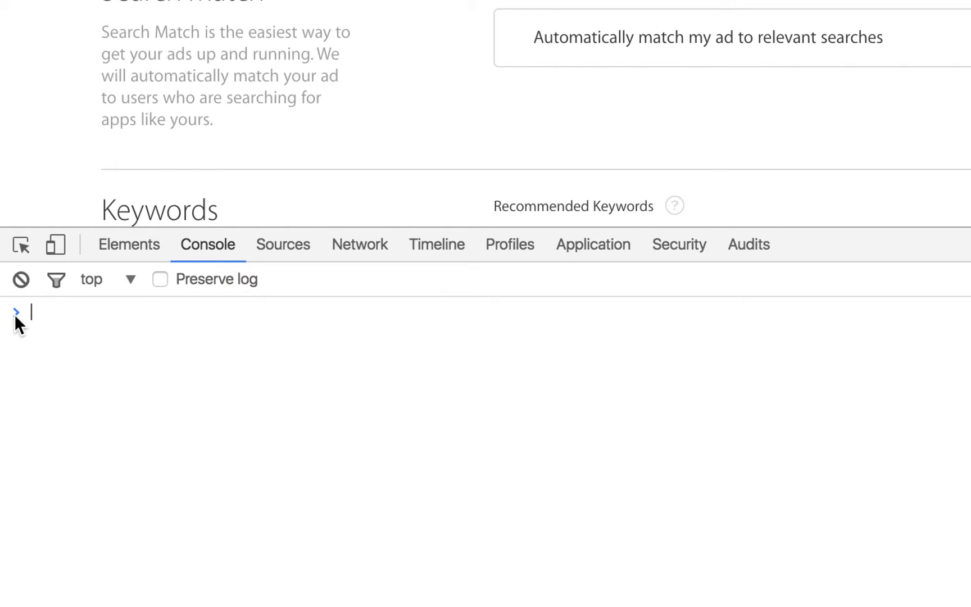
{"action": "right_click", "coordinate": [28, 313]}
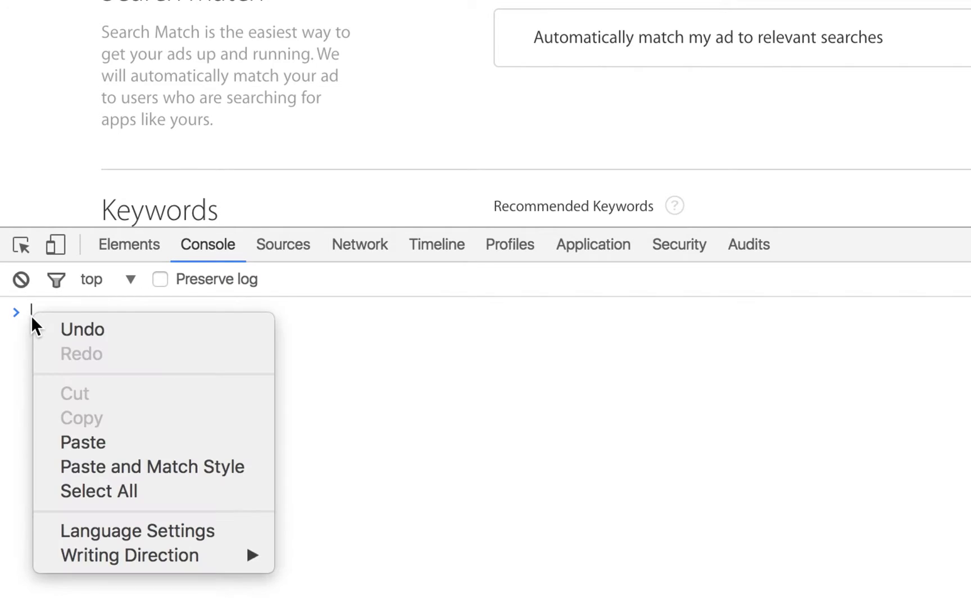
{"action": "left_click", "coordinate": [82, 442]}
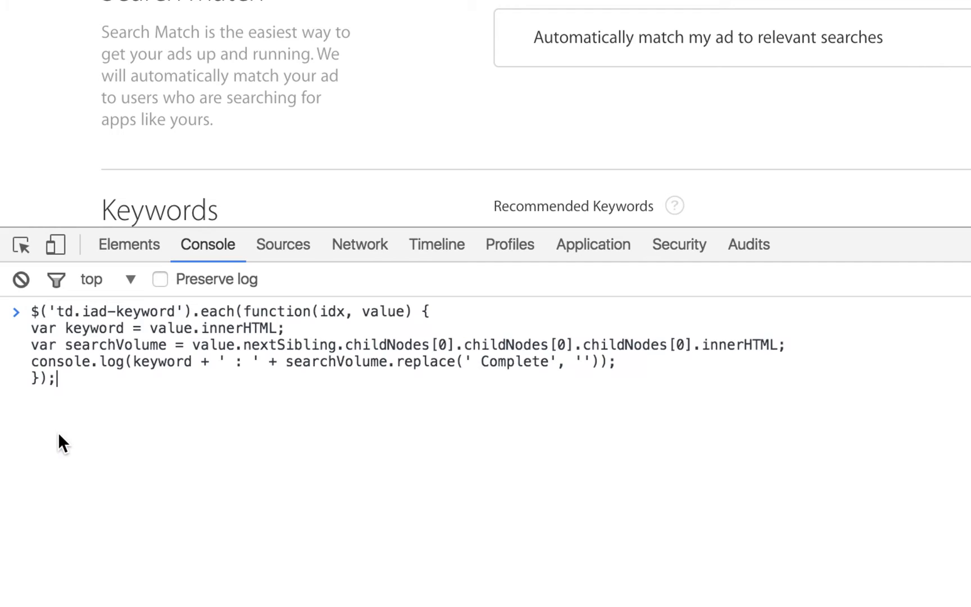
Run the pasted script and scroll through the logged keyword : percentage lines.
{"action": "key", "text": "Enter"}
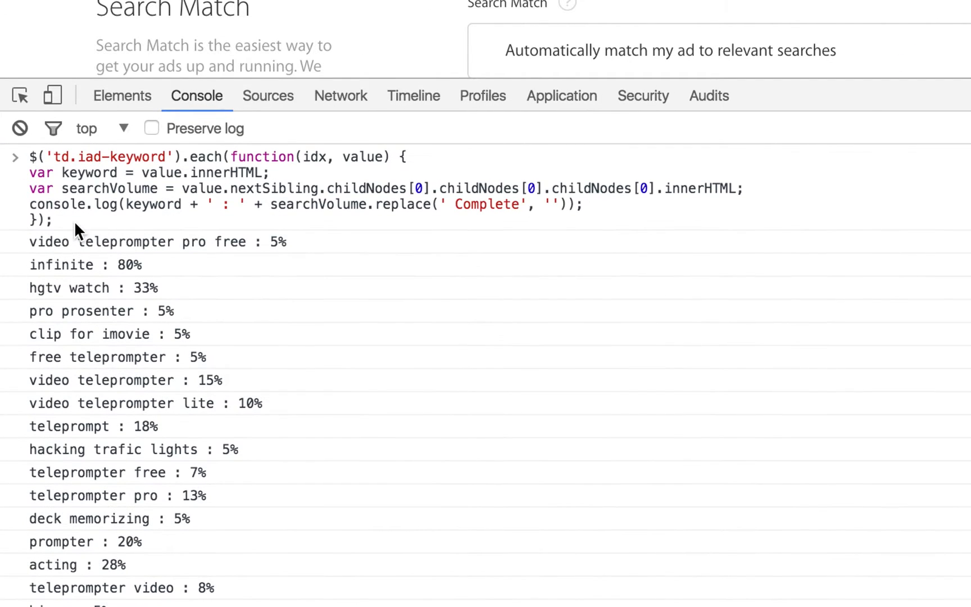
{"action": "scroll", "scroll_direction": "down", "scroll_amount": 3}
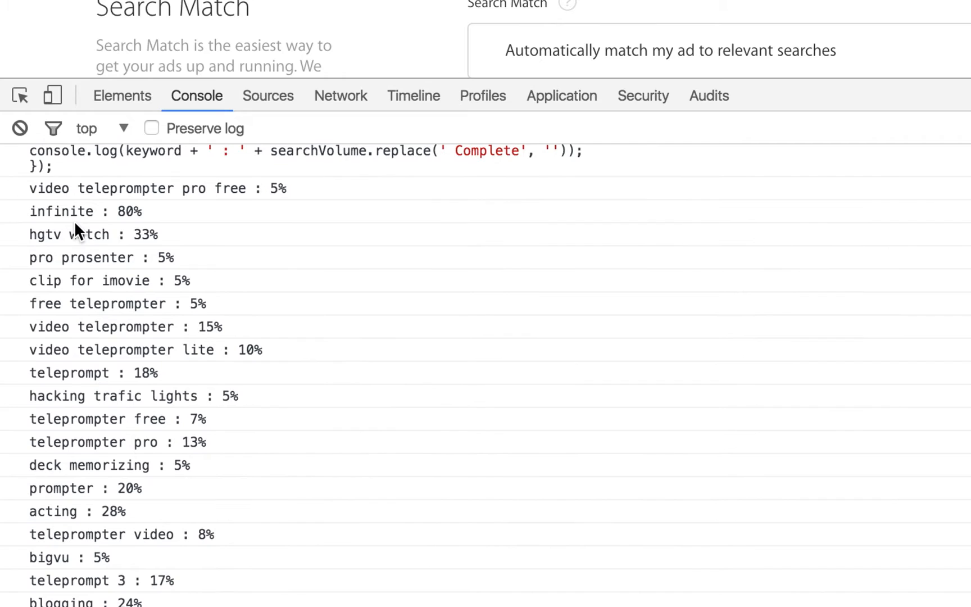
{"action": "scroll", "scroll_direction": "down", "scroll_amount": 3}
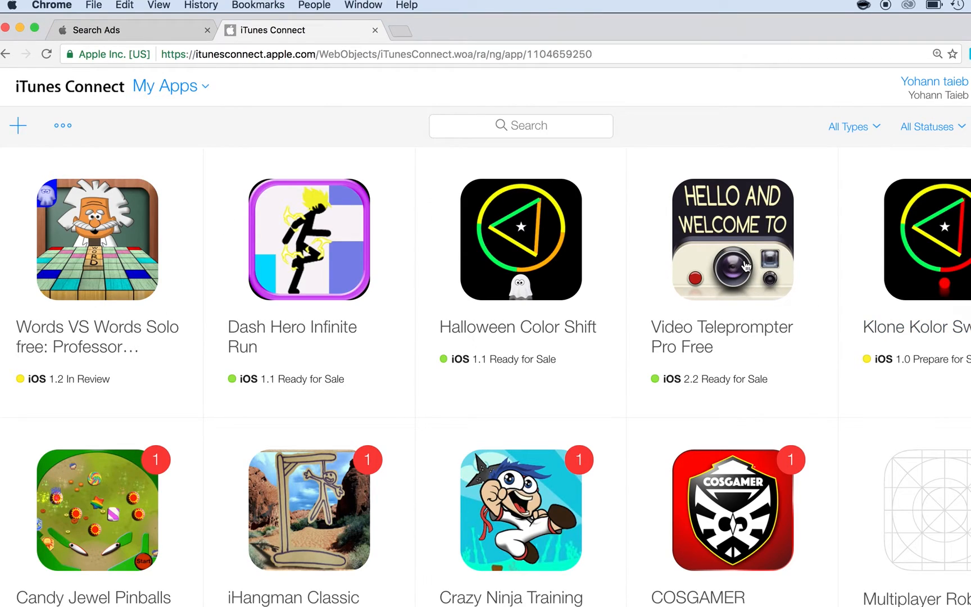
Add iOS version 2.3 to Video Teleprompter Pro Free and open its version page.
{"action": "left_click", "coordinate": [733, 240]}
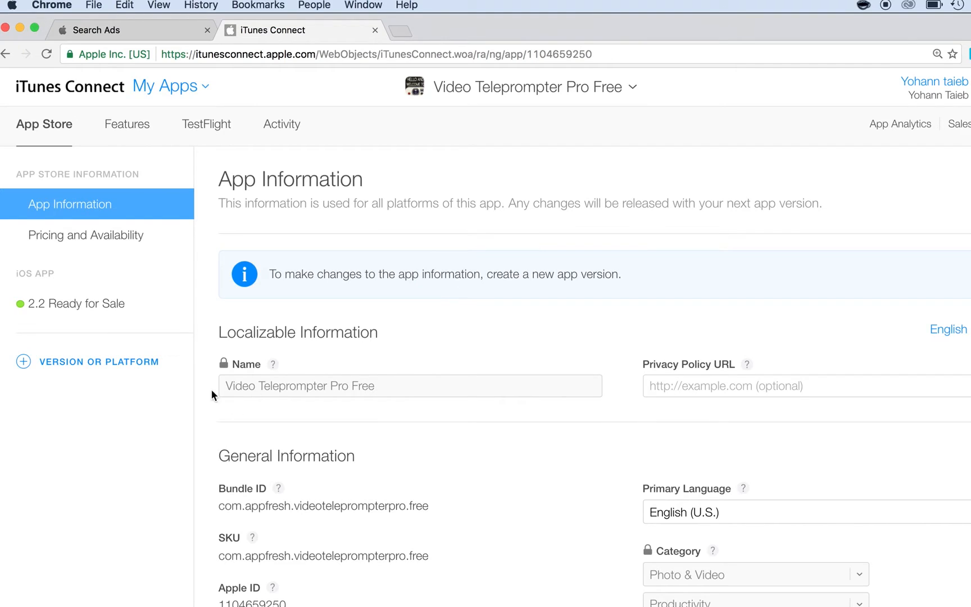
{"action": "left_click", "coordinate": [23, 361]}
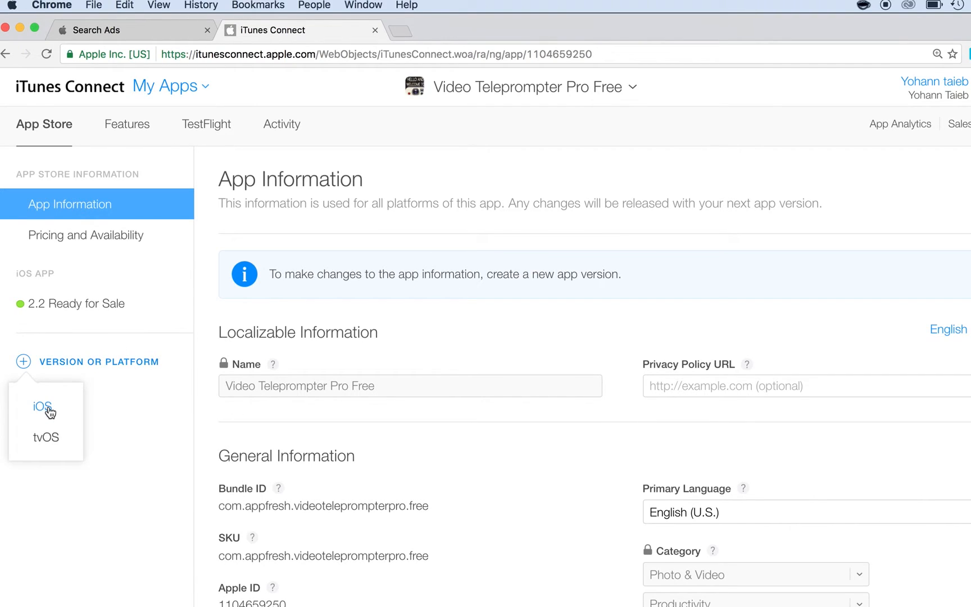
{"action": "left_click", "coordinate": [42, 406]}
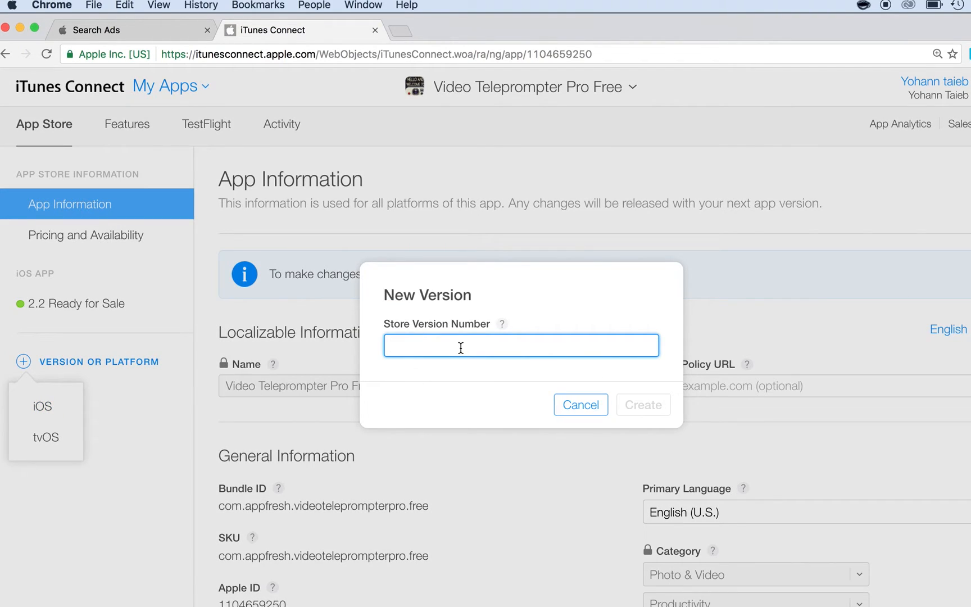
{"action": "type", "text": "2.3"}
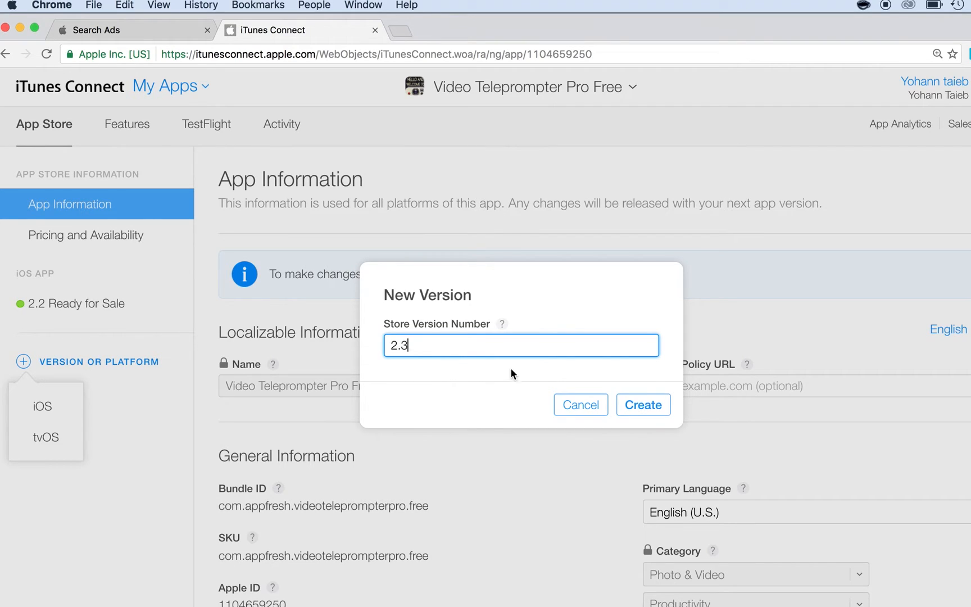
{"action": "left_click", "coordinate": [644, 405]}
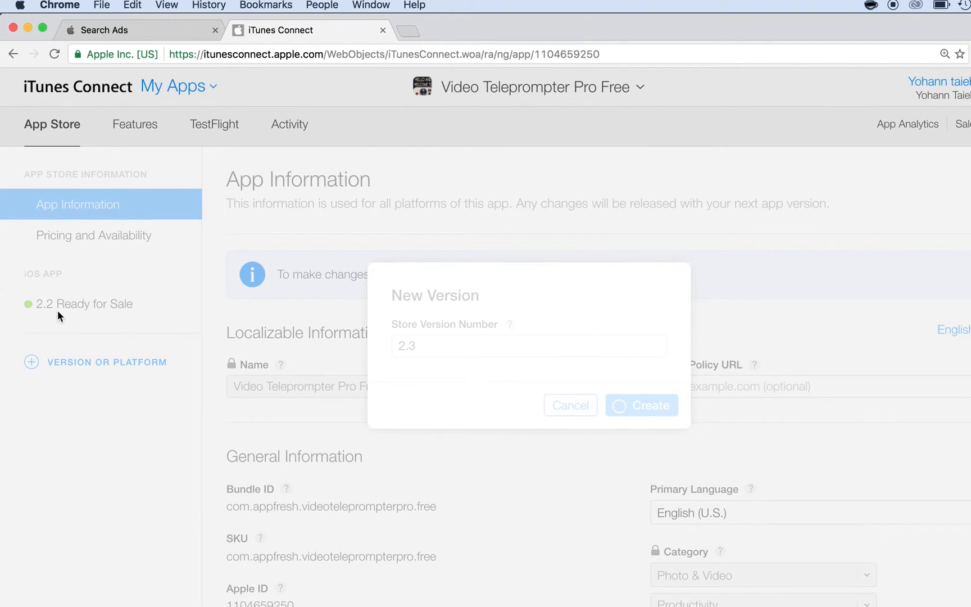
{"action": "mouse_move", "coordinate": [563, 325]}
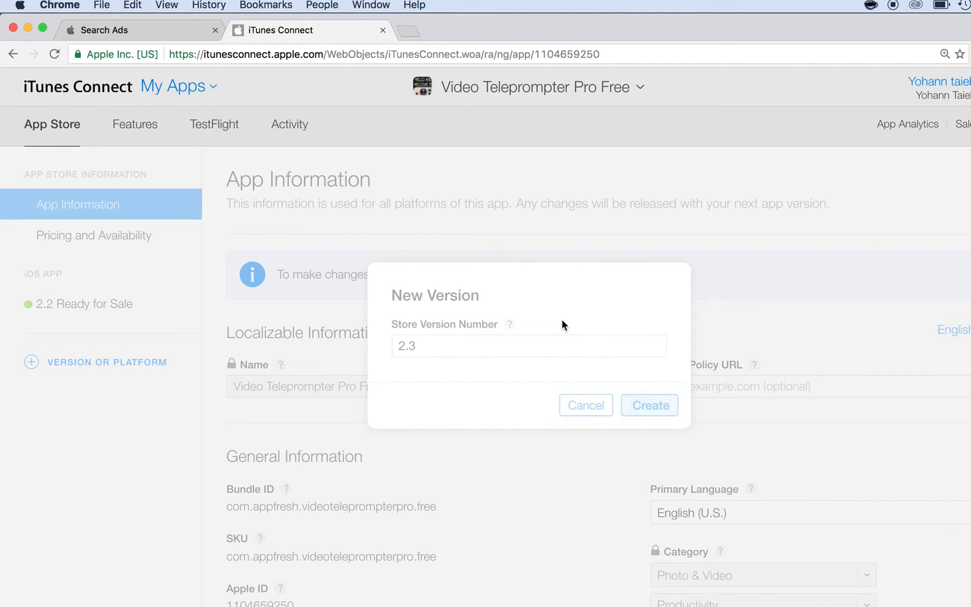
{"action": "left_click", "coordinate": [649, 405]}
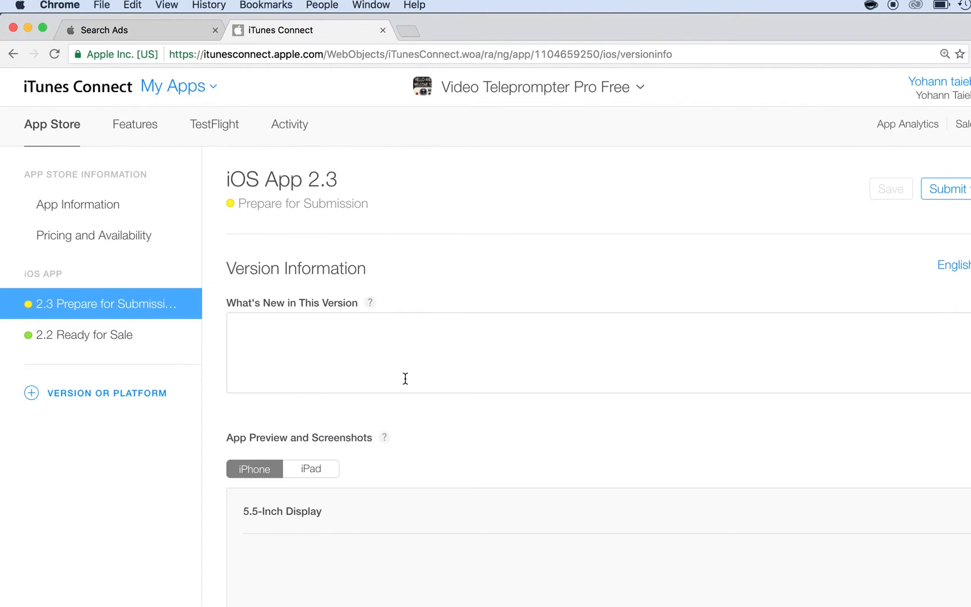
Review version 2.3's Description and Keywords fields, then return to the keyword console.
{"action": "scroll", "scroll_direction": "down", "scroll_amount": 3}
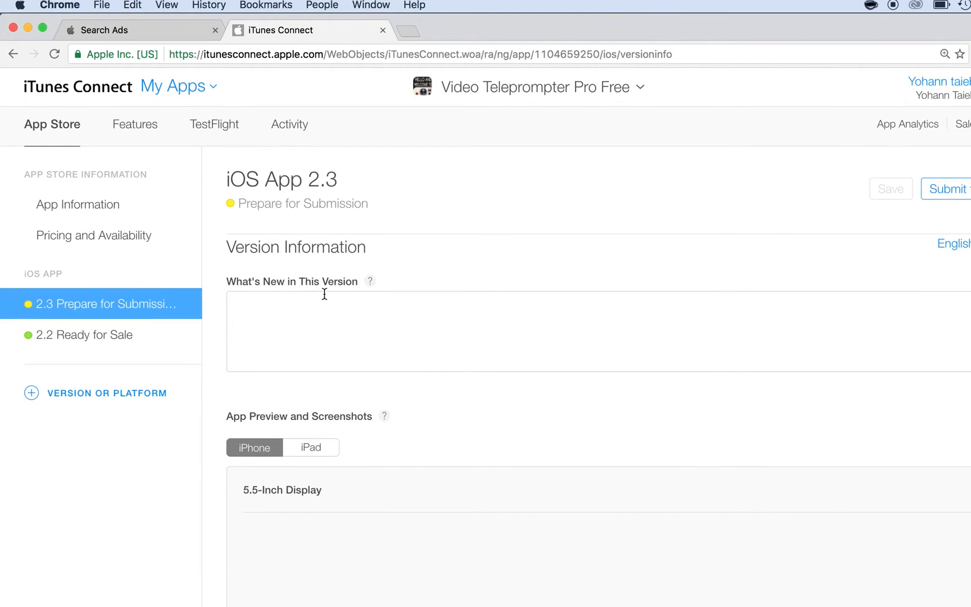
{"action": "scroll", "scroll_direction": "down", "scroll_amount": 3}
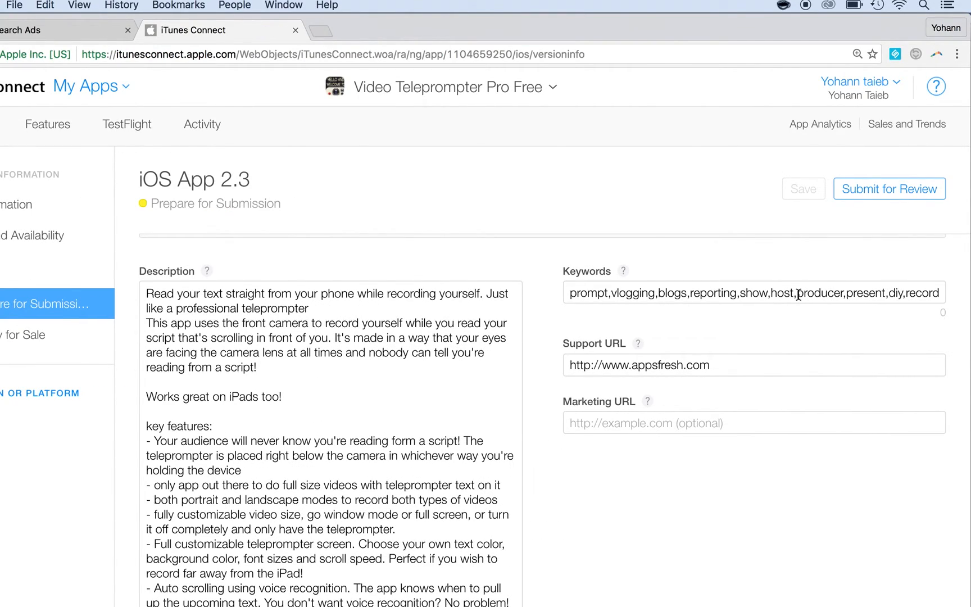
{"action": "key", "text": "Cmd+Tab"}
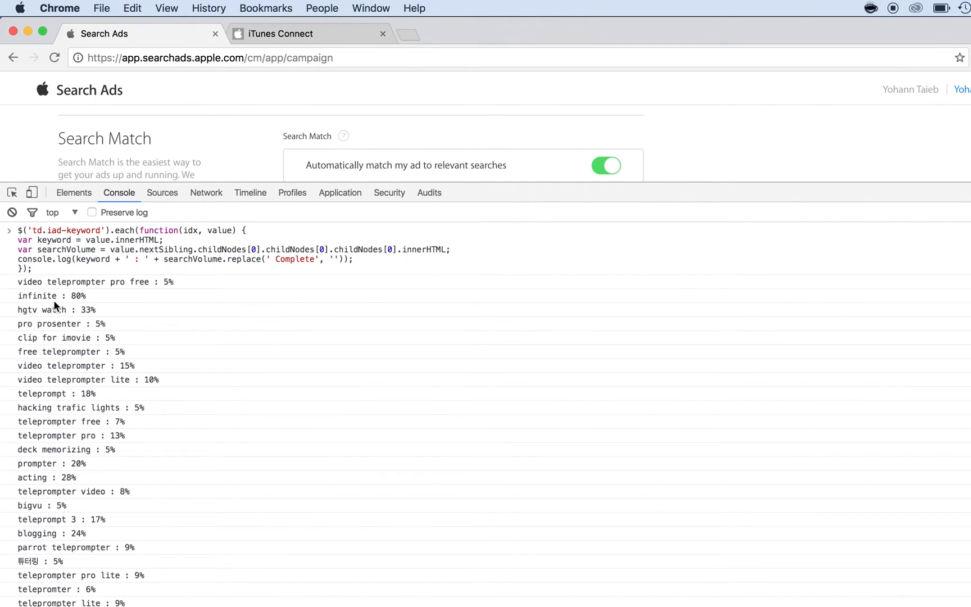
{"action": "mouse_move", "coordinate": [46, 300]}
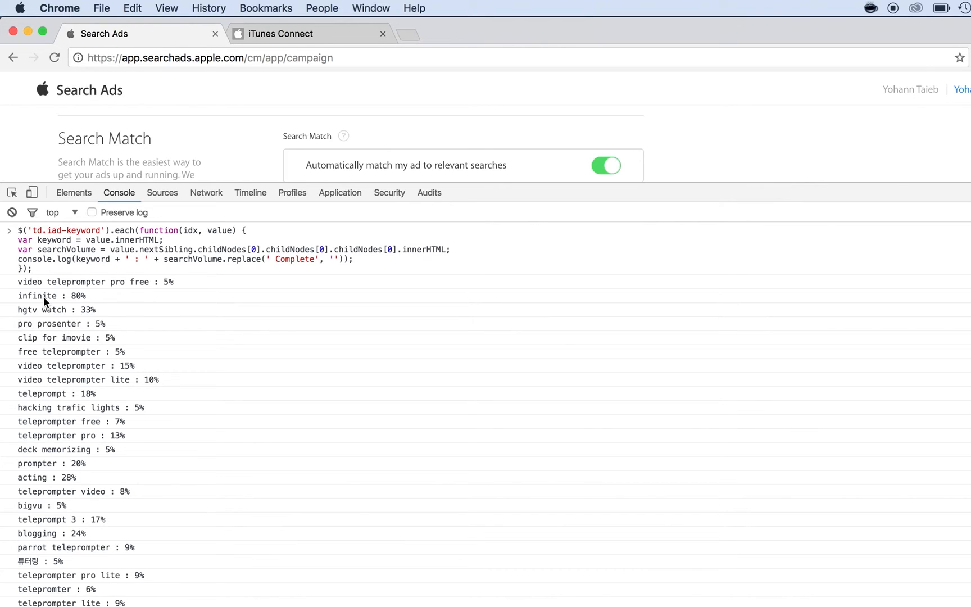
{"action": "left_click", "coordinate": [434, 31]}
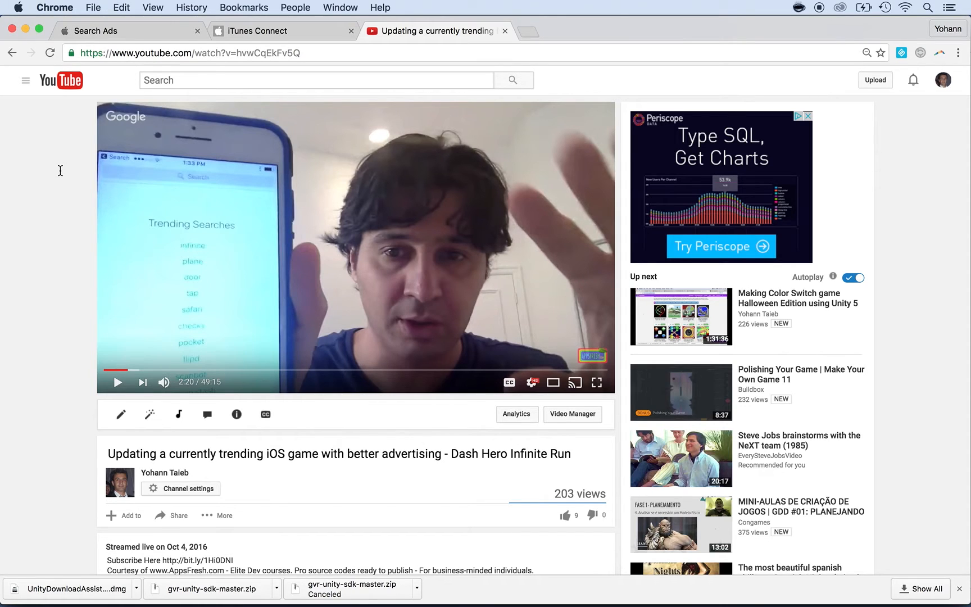
{"action": "mouse_move", "coordinate": [478, 368]}
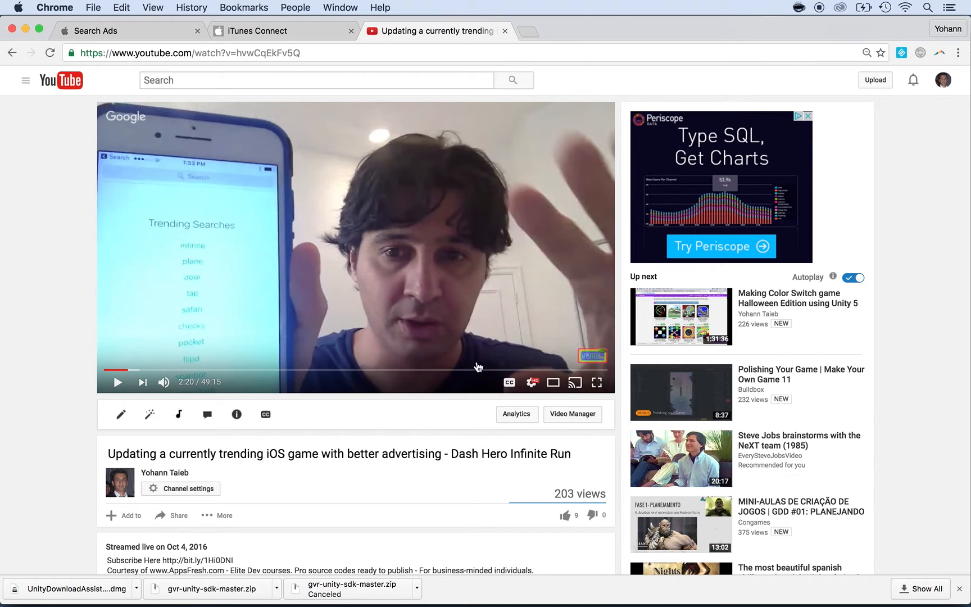
{"action": "left_click", "coordinate": [597, 382]}
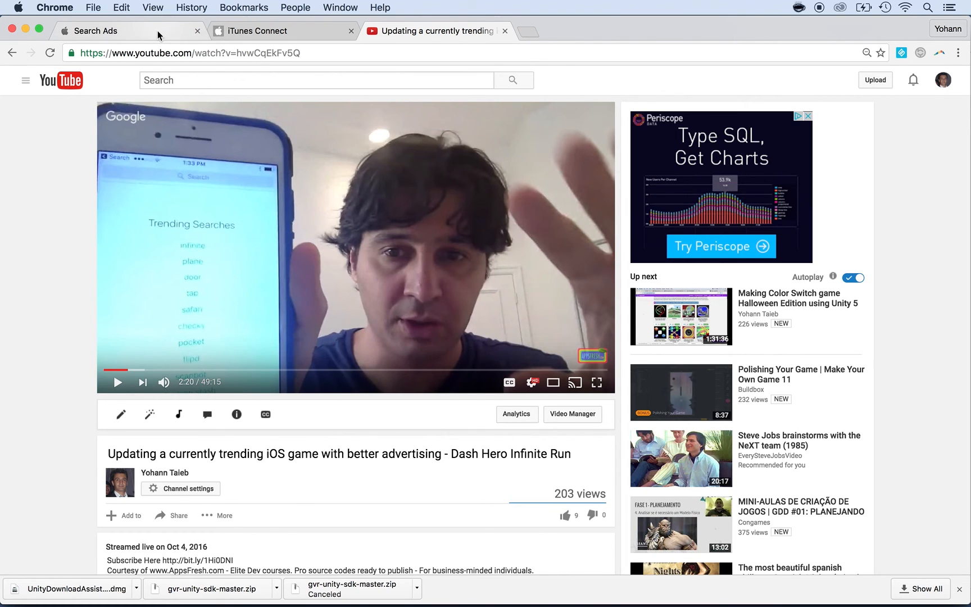
{"action": "left_click", "coordinate": [101, 31]}
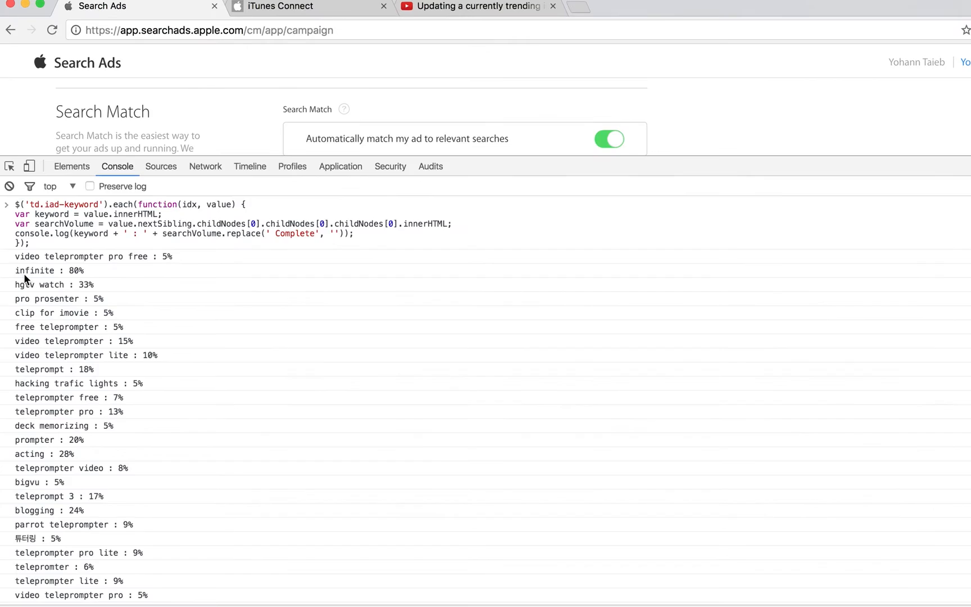